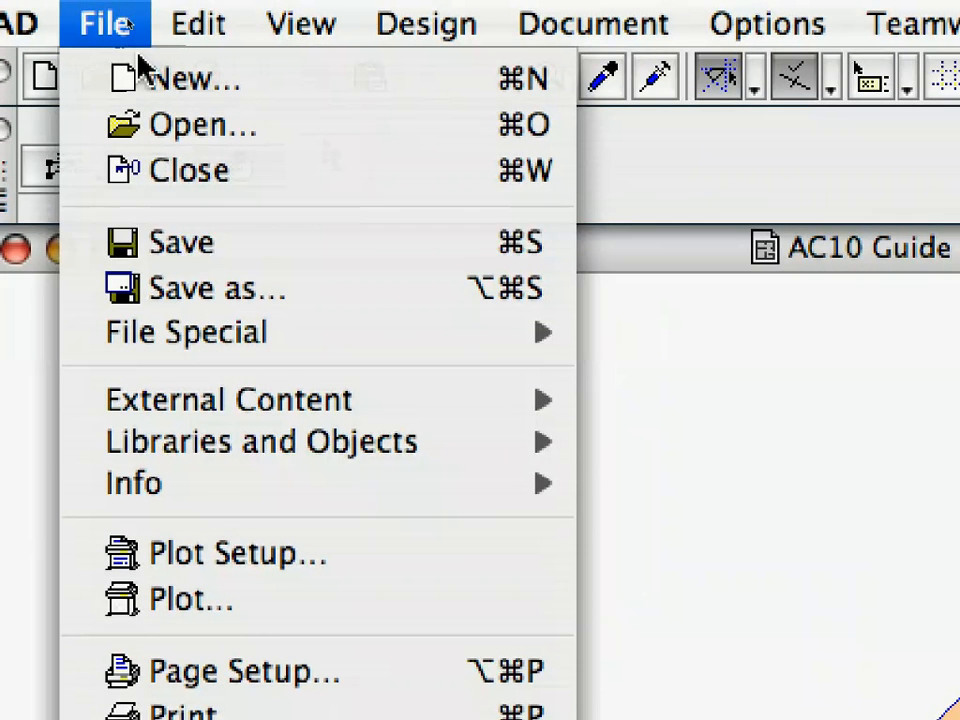
pyautogui.moveTo(260, 442)
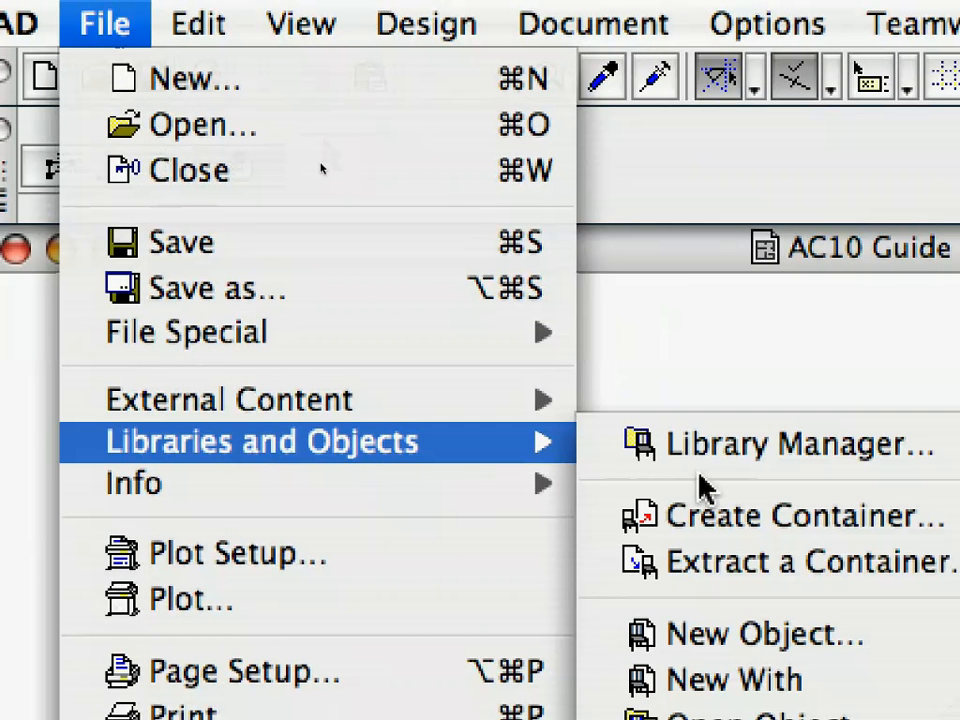
pyautogui.moveTo(764, 634)
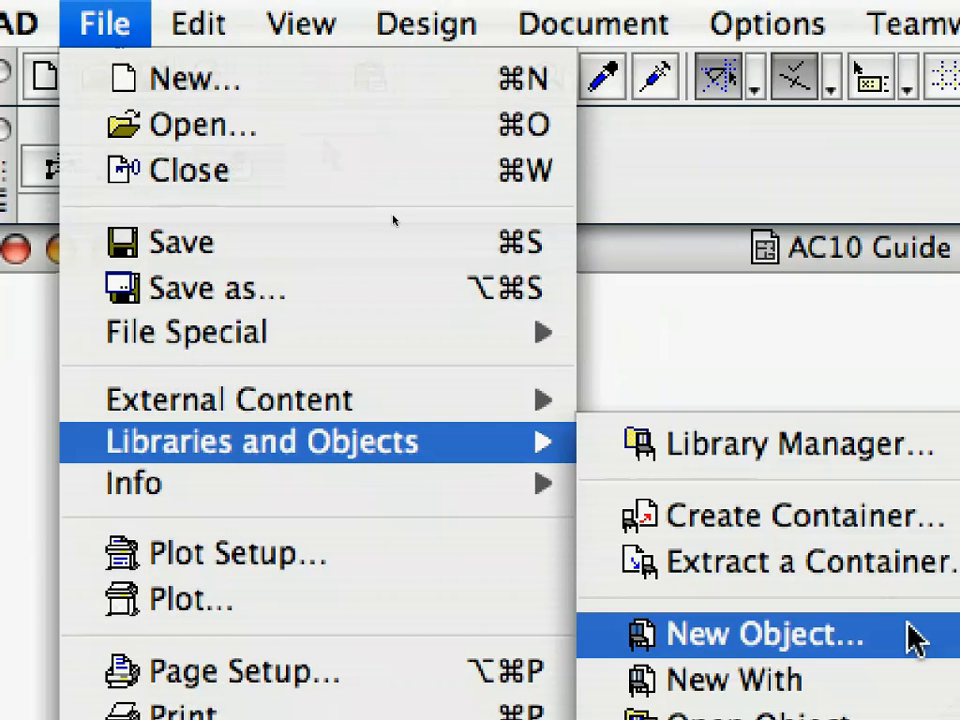
# Step: Create a new untitled GDL object with default X, Y, Z dimension parameters
pyautogui.click(764, 632)
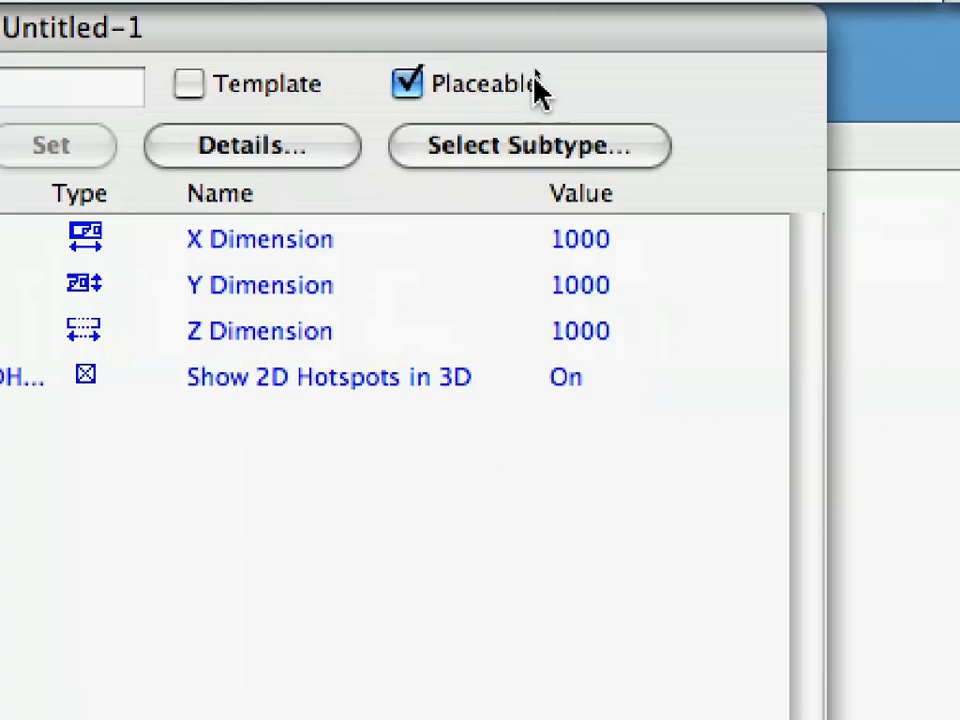
# Step: Set the object subtype to Door (Wall) under Model Element > Opening > Wall Opening
pyautogui.click(528, 144)
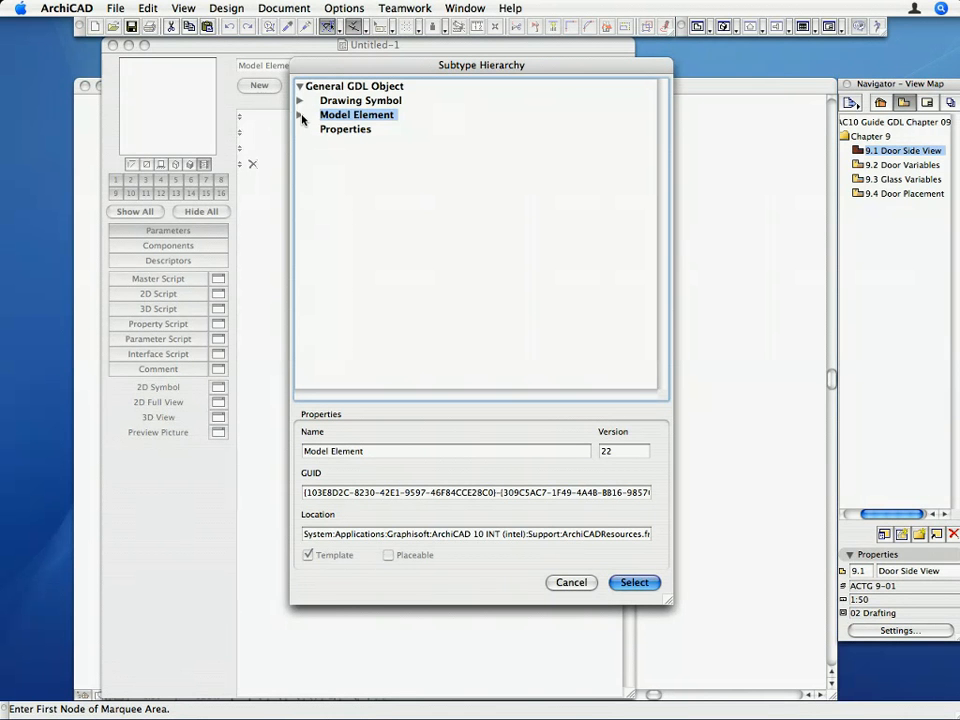
pyautogui.click(300, 114)
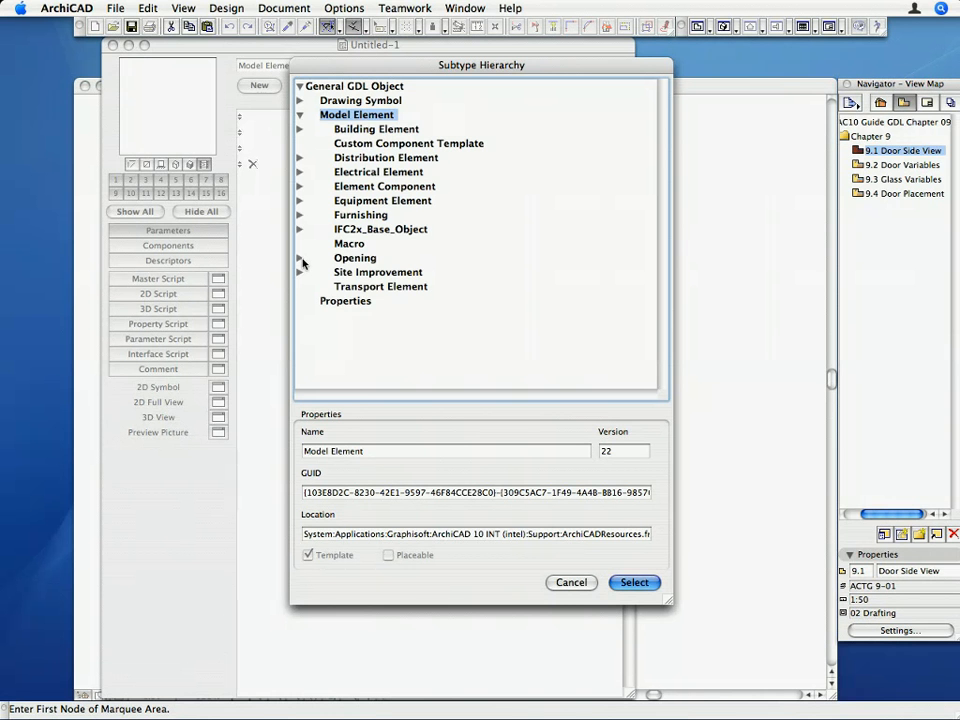
pyautogui.click(300, 258)
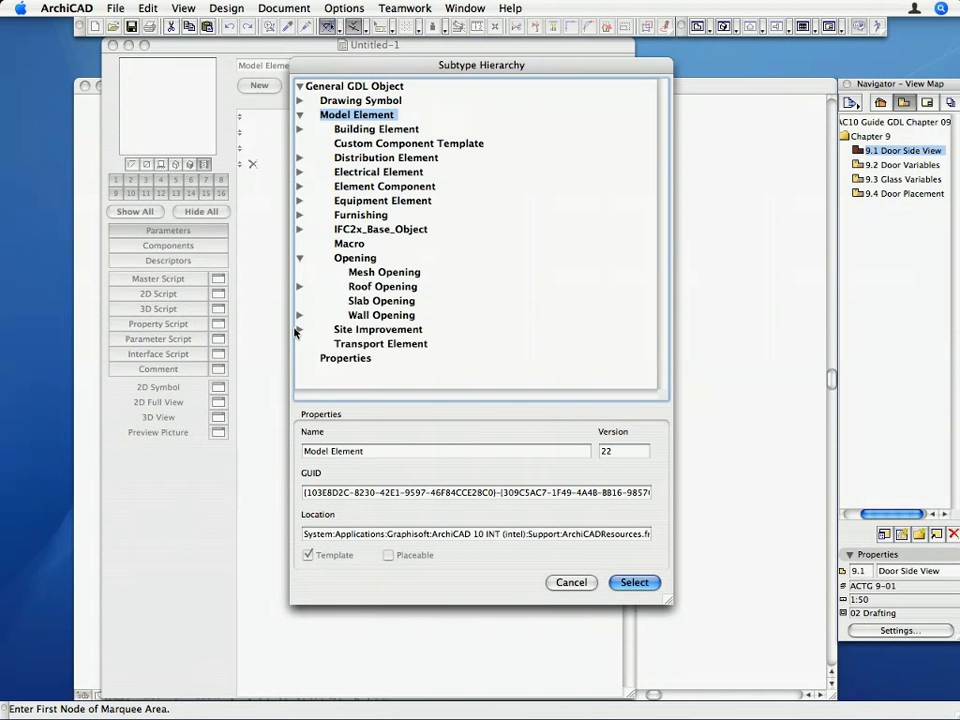
pyautogui.click(300, 316)
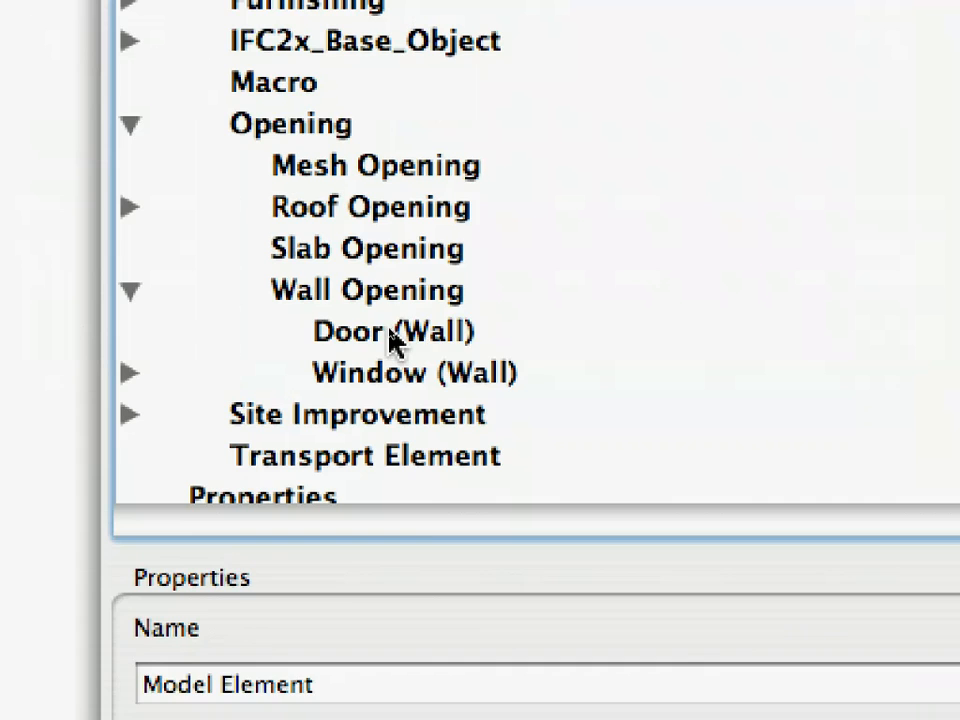
pyautogui.click(394, 332)
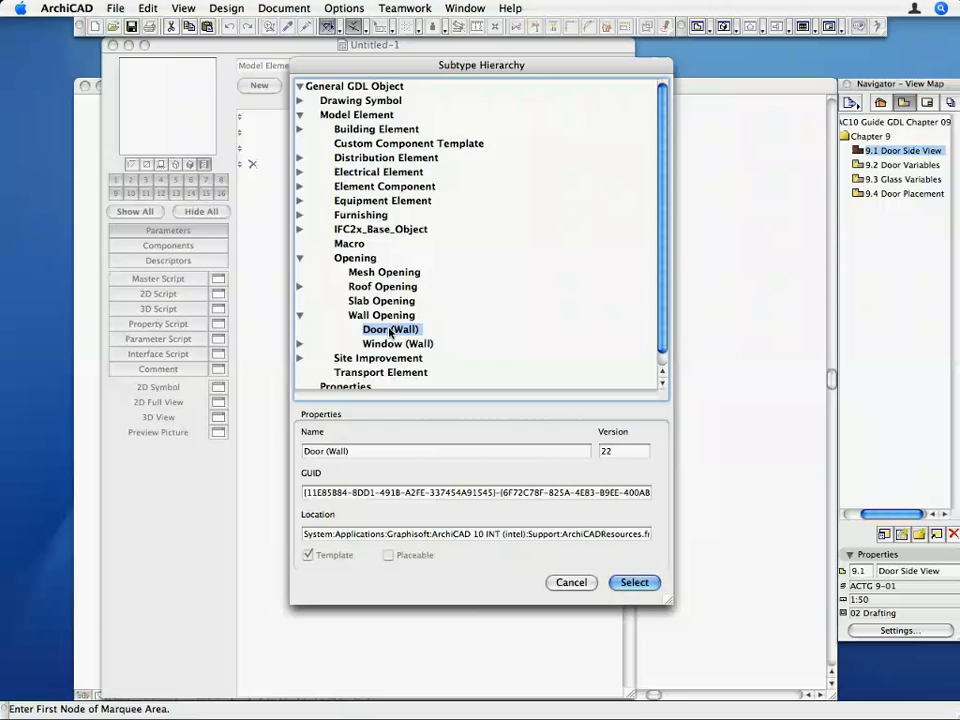
pyautogui.click(634, 582)
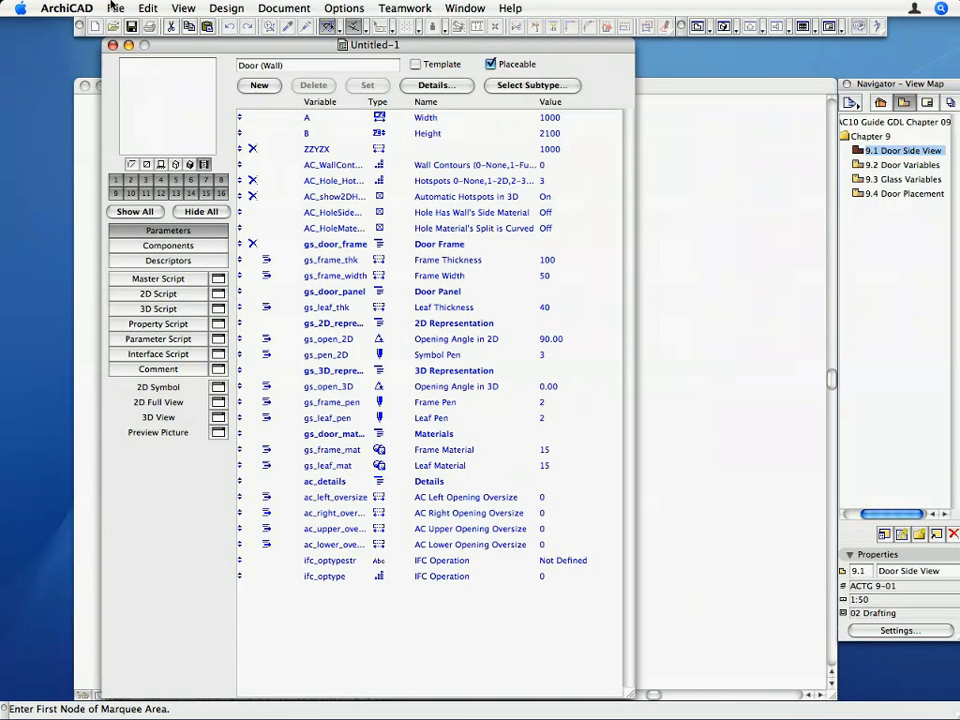
# Step: Save the door object as Pentagonal_Door.gsm in the Chapter-08 folder
pyautogui.click(116, 8)
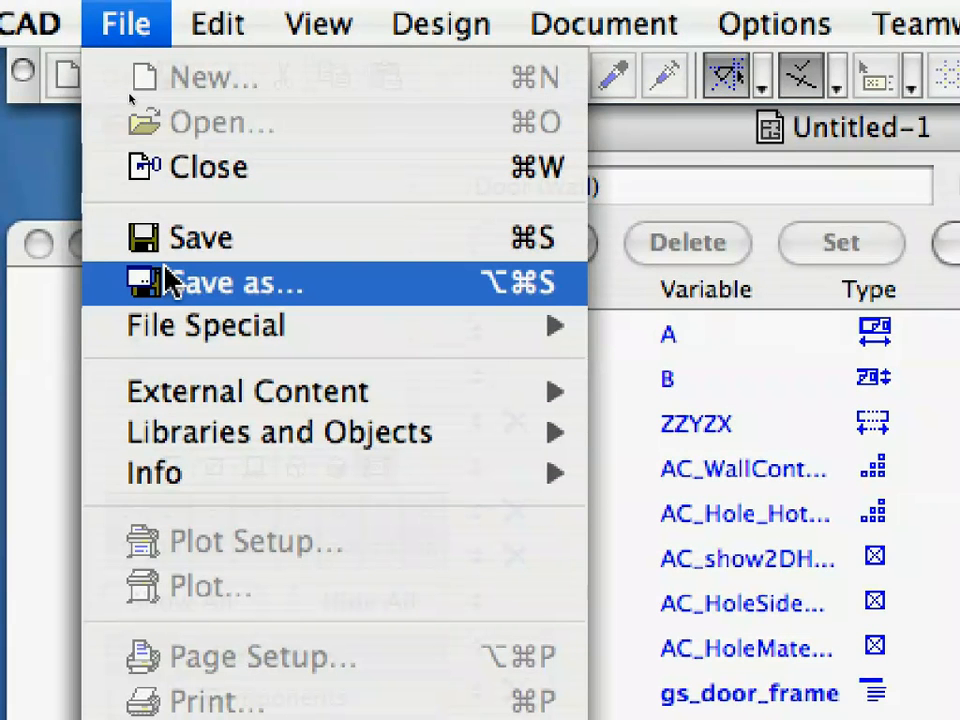
pyautogui.click(230, 282)
pyautogui.write('Pentagonal_Door.gsm')
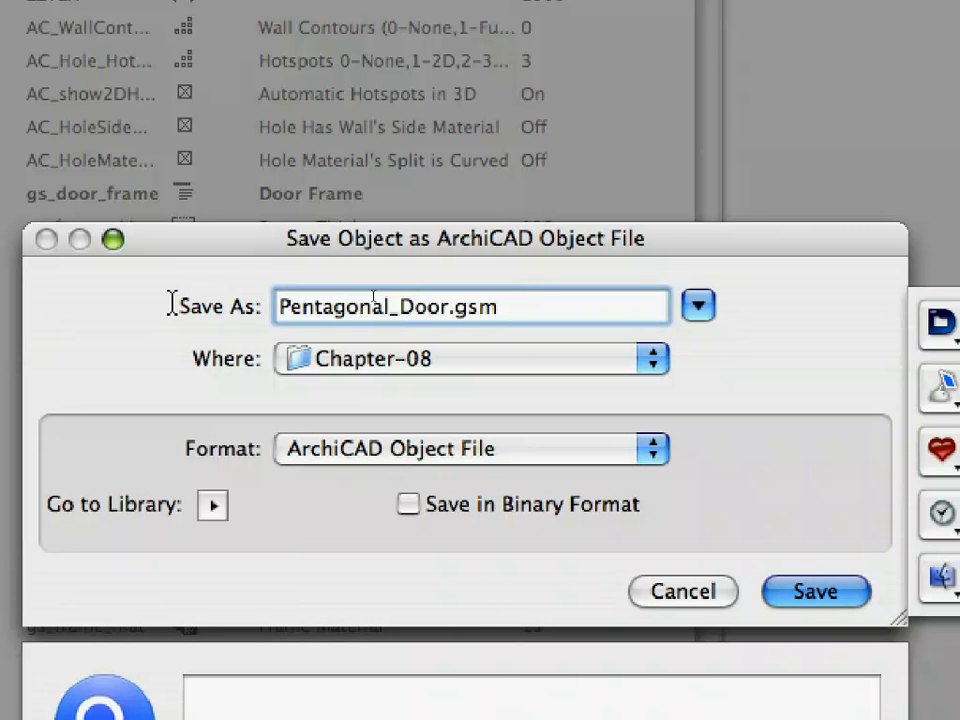
pyautogui.click(496, 306)
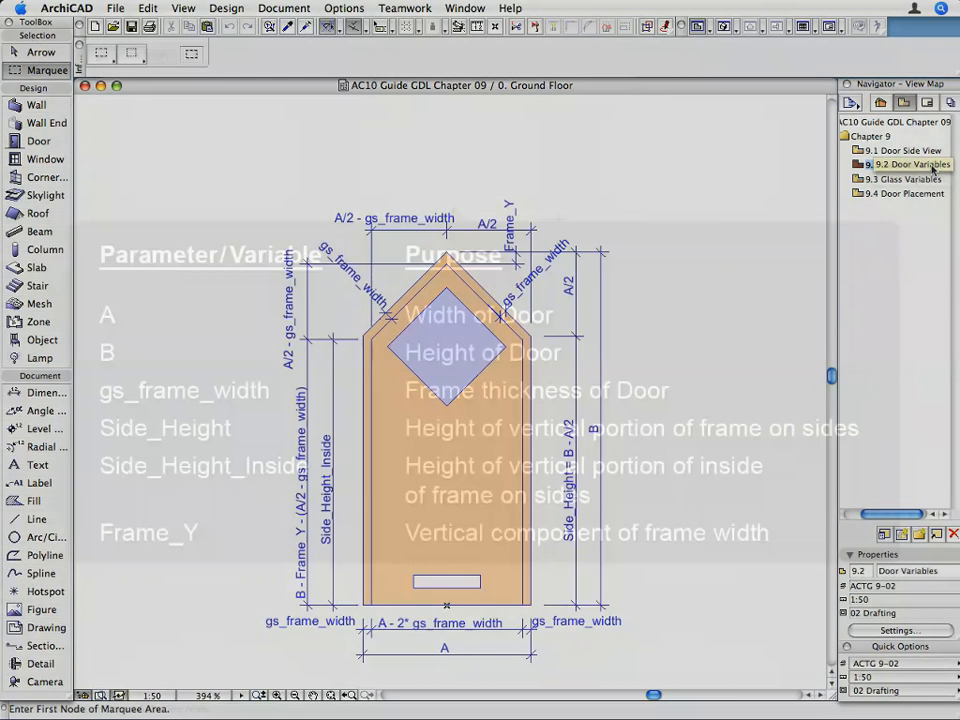
pyautogui.click(908, 180)
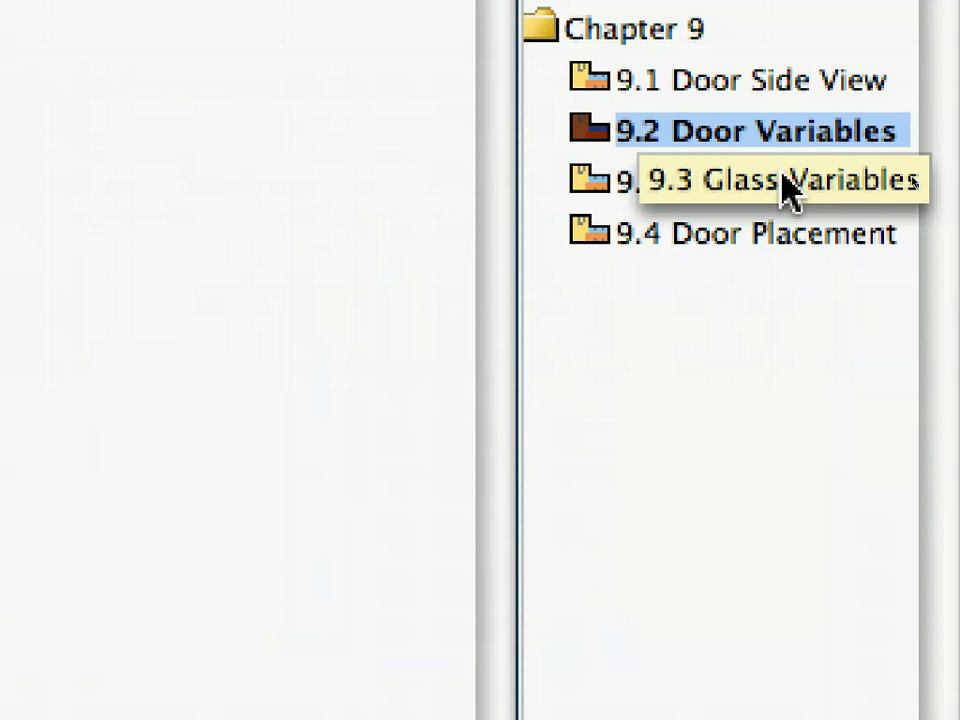
# Step: Show the 9.3 Glass Variables drawing from the Navigator View Map
pyautogui.click(760, 182)
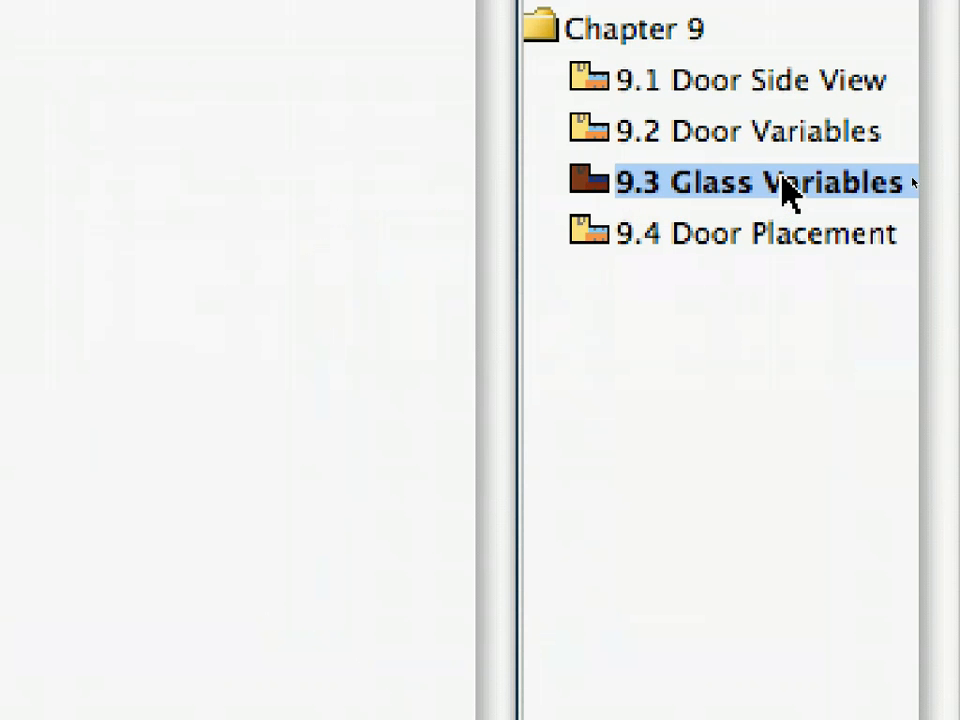
pyautogui.doubleClick(764, 180)
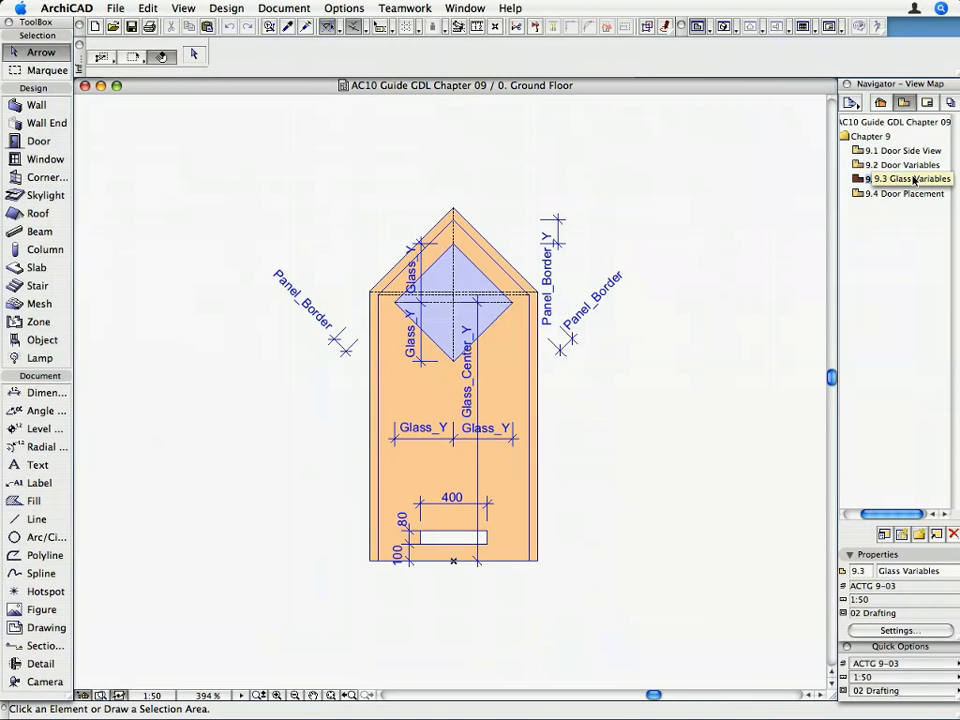
pyautogui.click(48, 70)
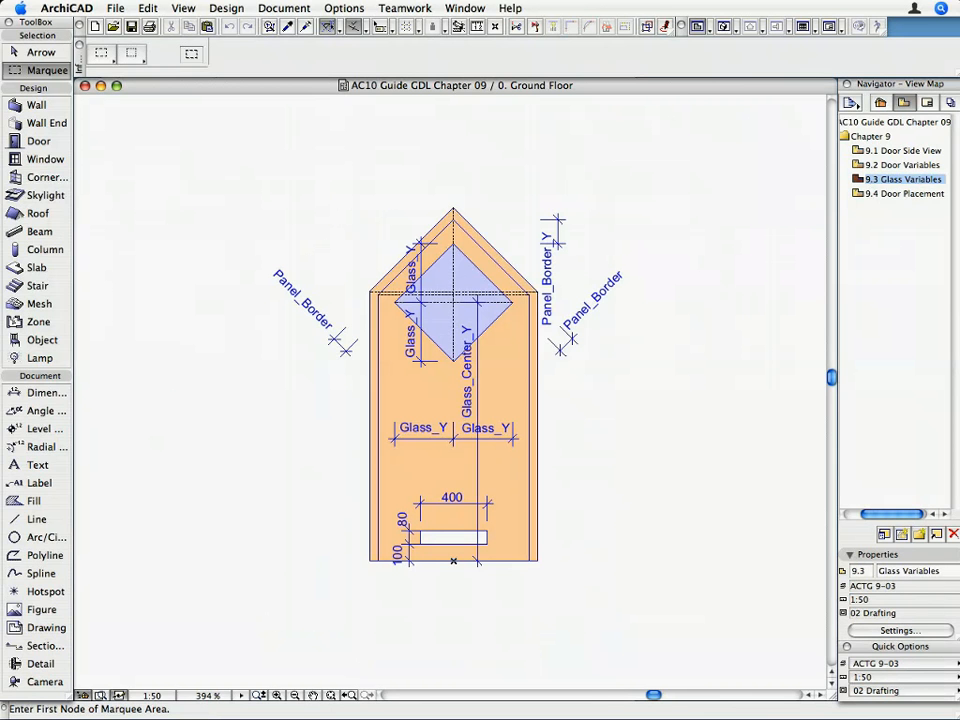
# Step: Add Glass and Handle parameters to Pentagonal_Door and move Glass Material into the Glass group
pyautogui.click(464, 8)
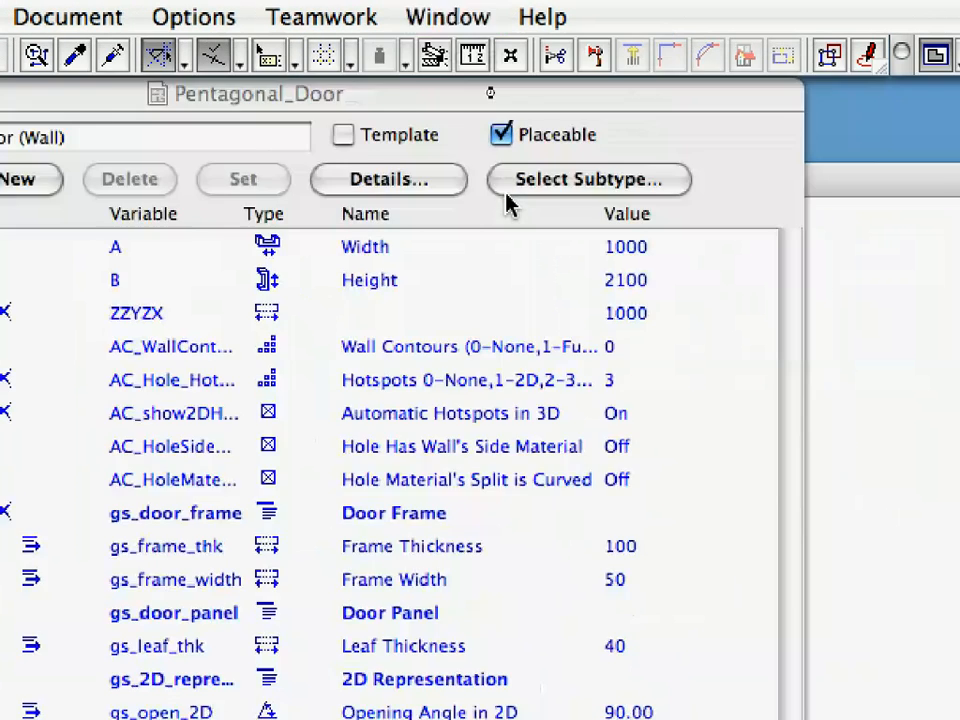
pyautogui.scroll(-3)
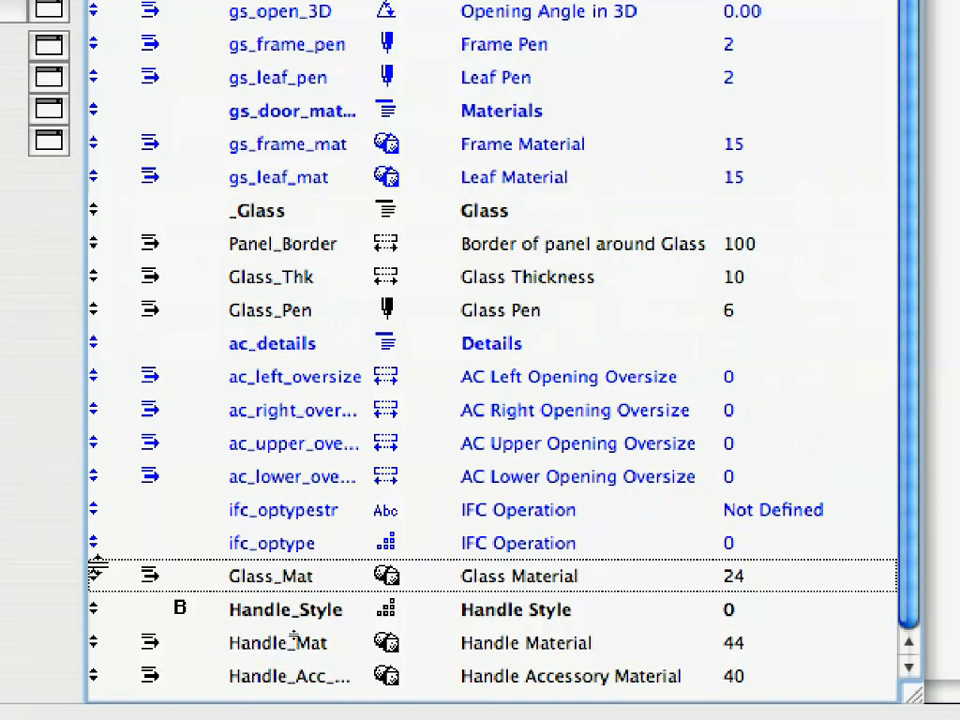
pyautogui.click(270, 576)
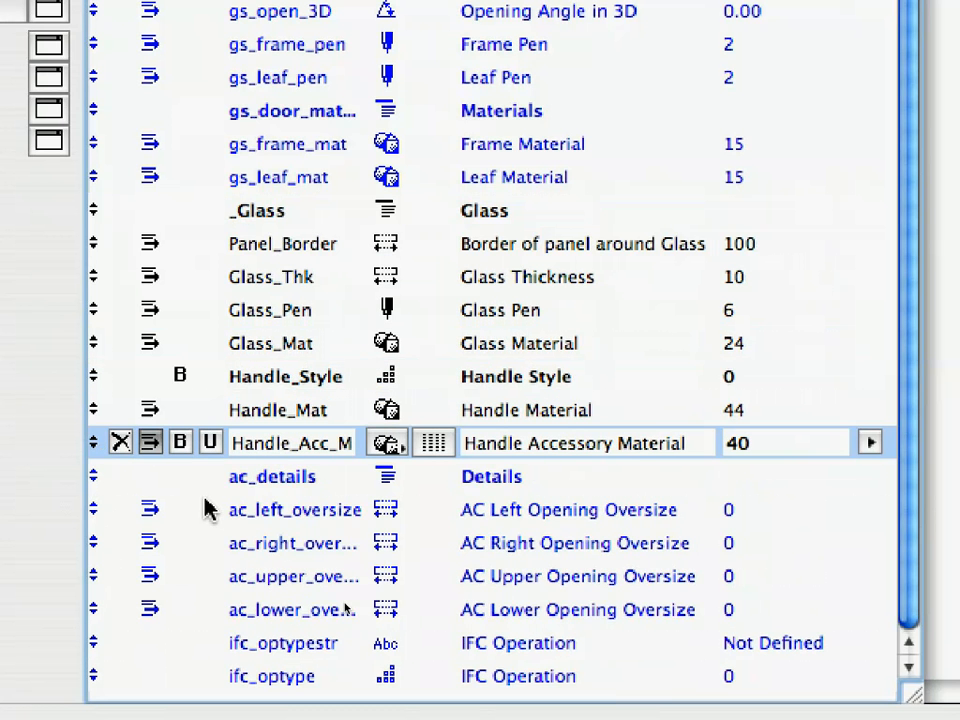
pyautogui.click(116, 16)
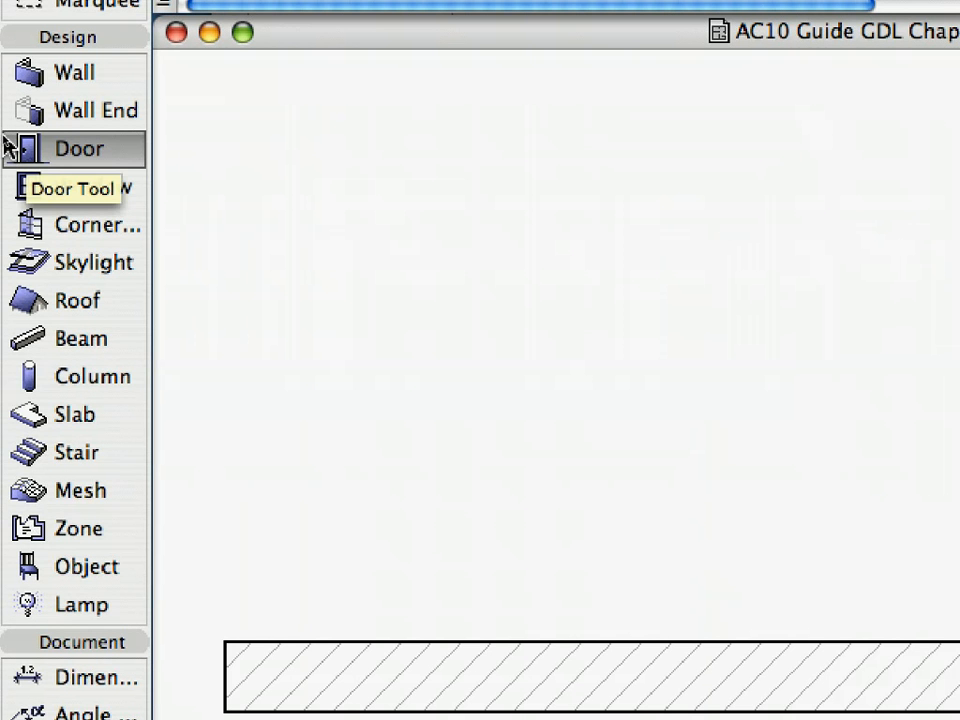
# Step: Load Pentagonal_Door from Other Doors as the current door in the Door tool
pyautogui.doubleClick(78, 148)
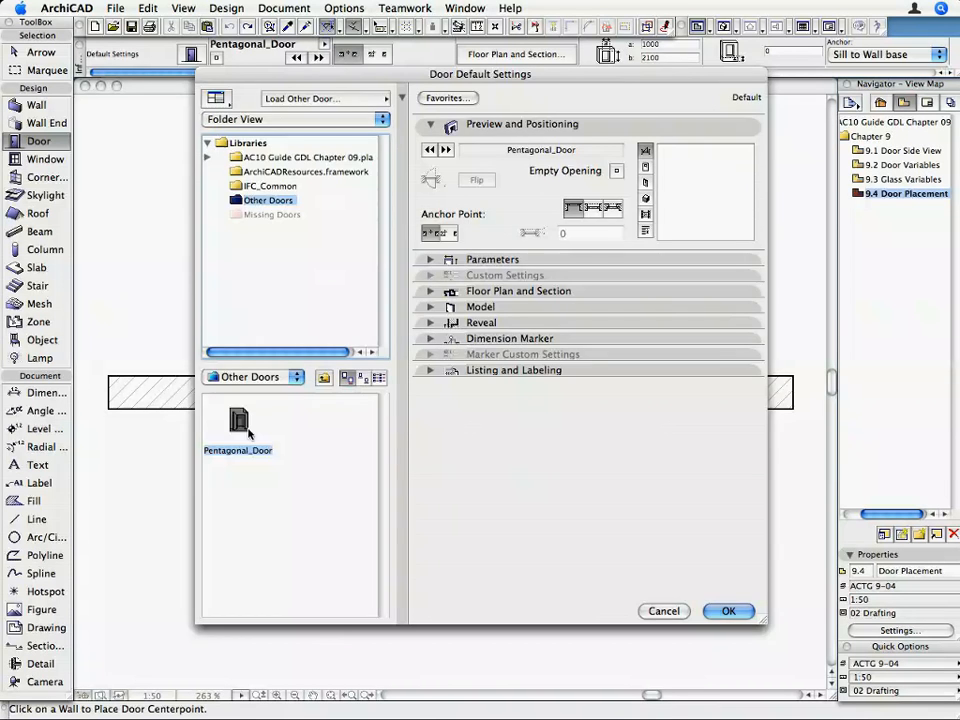
pyautogui.click(728, 612)
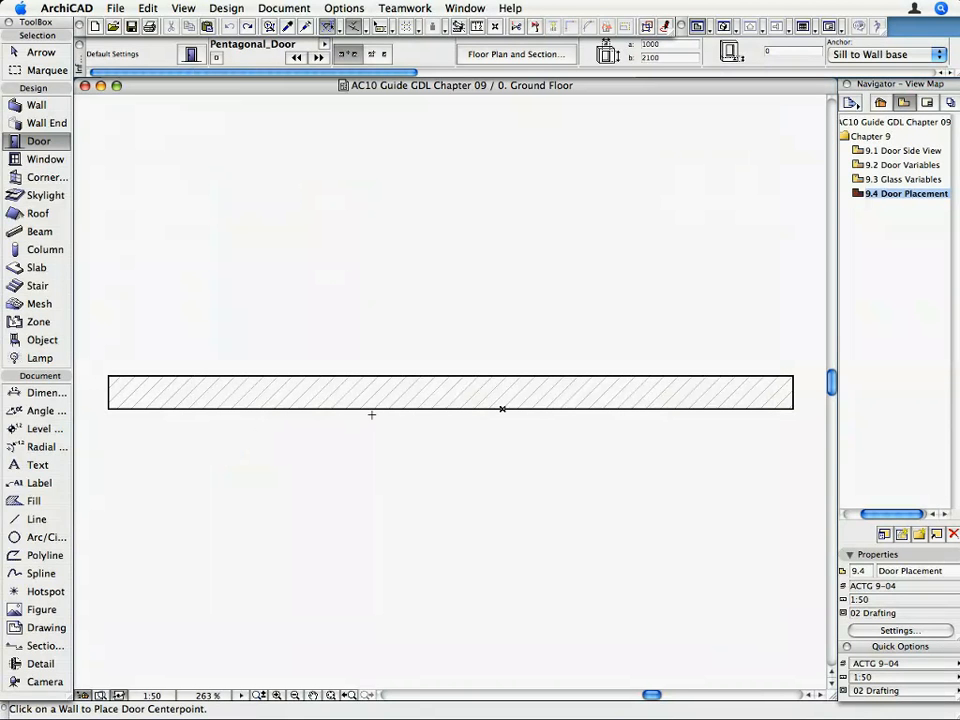